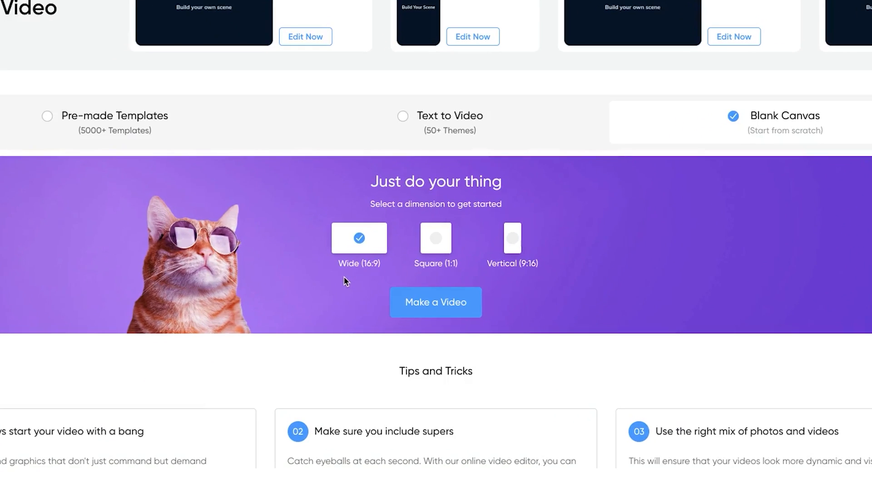
mouse_move(372, 277)
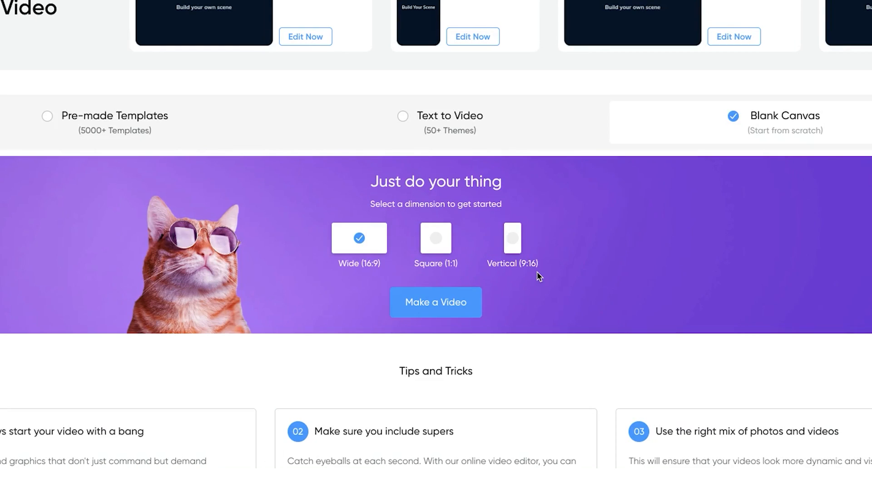
mouse_move(430, 313)
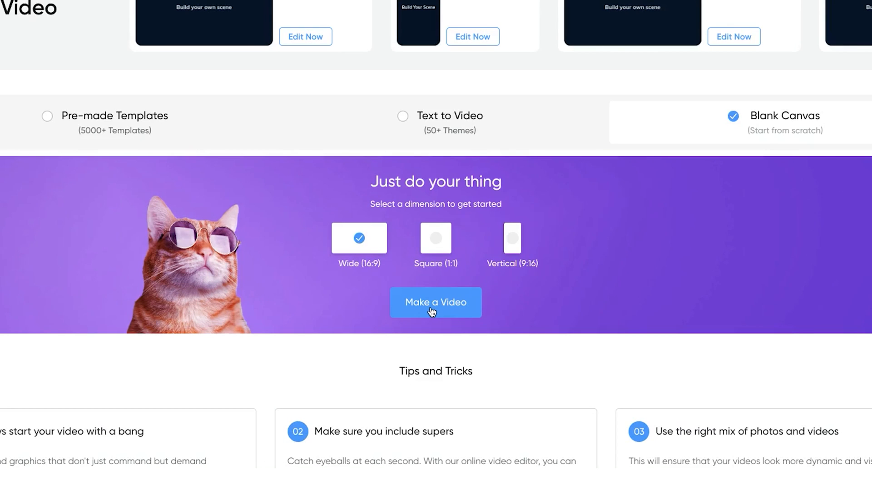
Step: Create a Blank Canvas video project in Wide 16:9 format
left_click(436, 303)
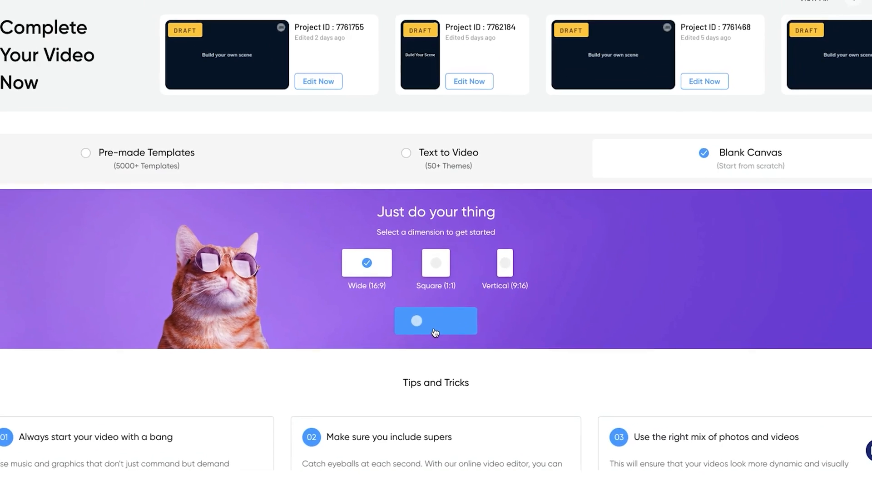
Step: Add the uploaded clip, trim its end to about 8.5 seconds, and bring up its crop settings
left_click(436, 321)
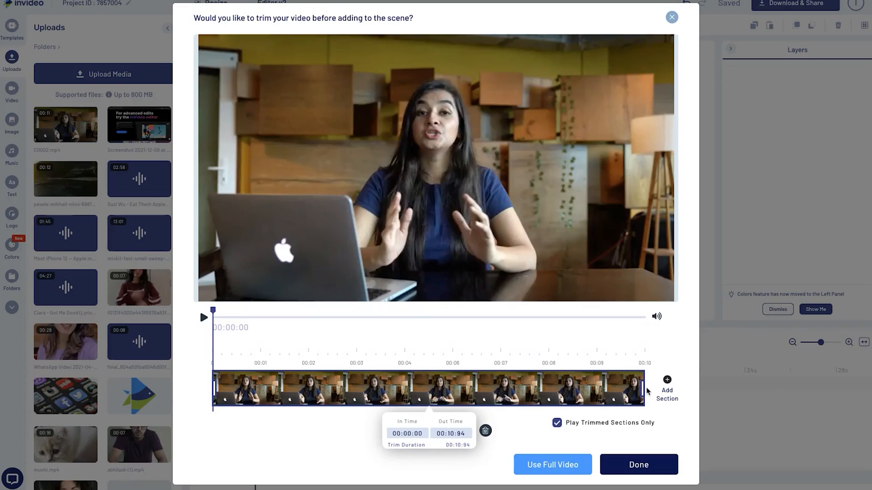
left_click_drag(642, 389, 546, 398)
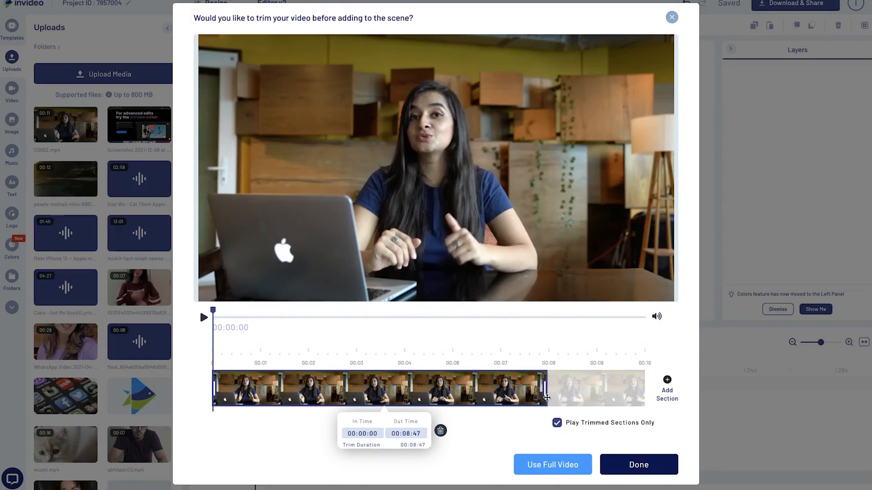
left_click_drag(547, 389, 645, 389)
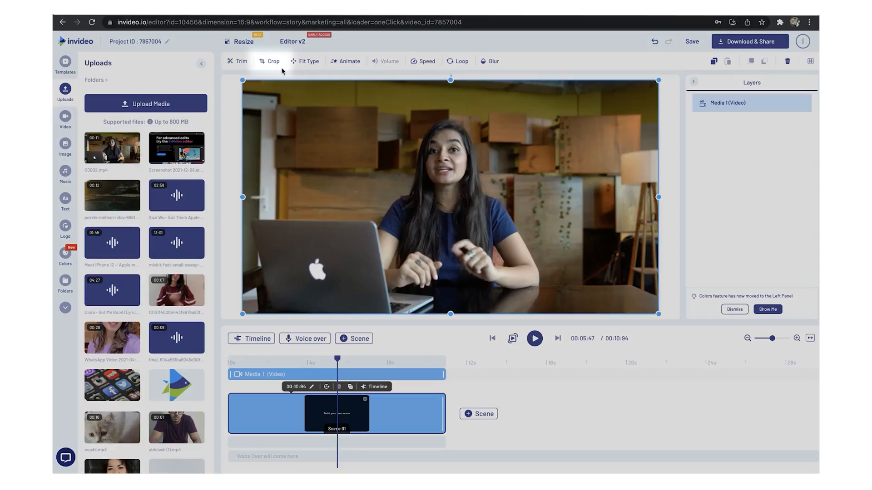
left_click(271, 62)
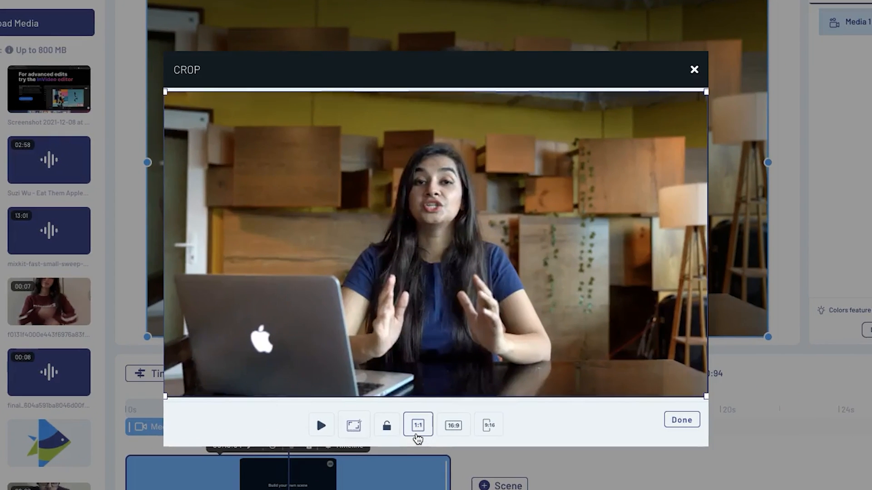
Step: Preview the 1:1, 16:9 and 9:16 crop presets, then shrink the frame from the bottom-right corner
left_click(453, 426)
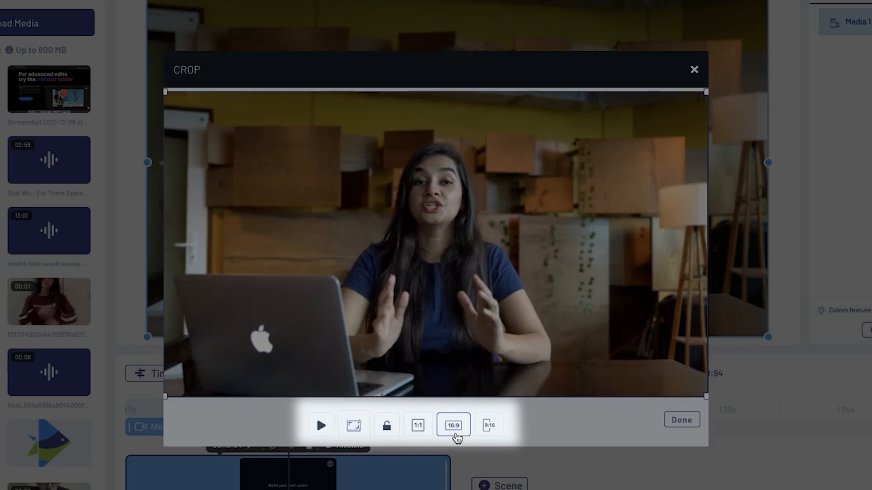
left_click(489, 426)
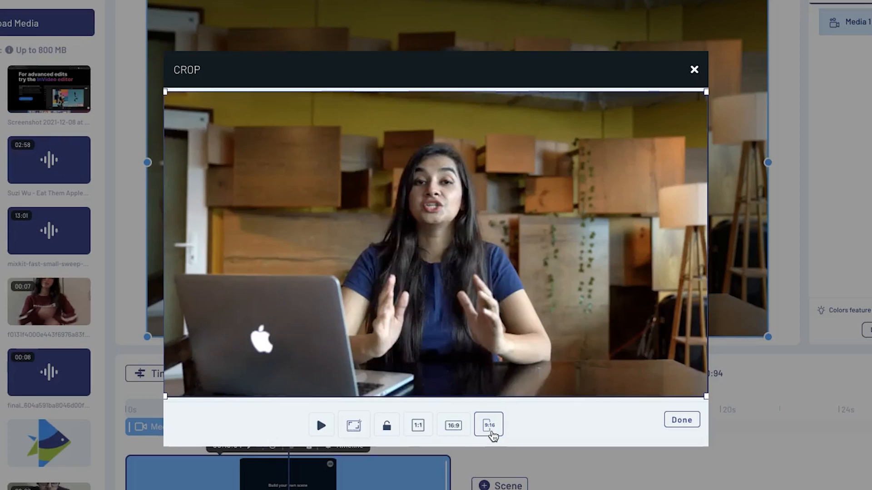
left_click(488, 425)
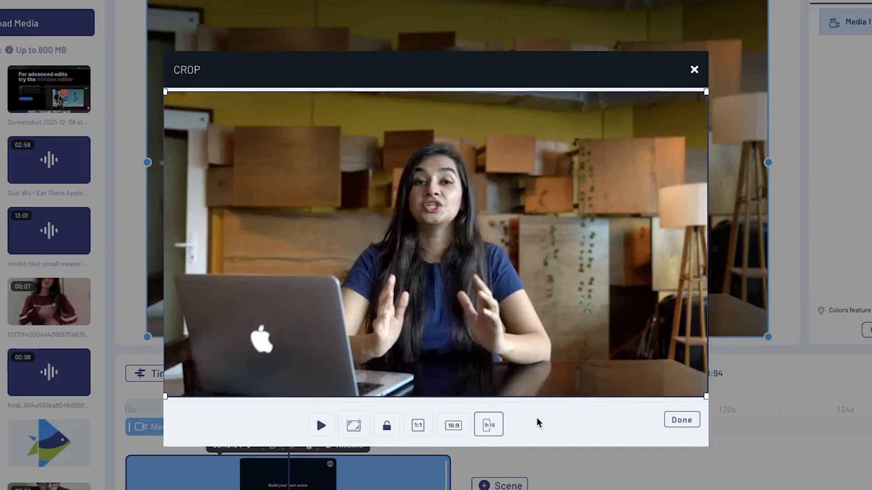
left_click_drag(706, 395, 656, 368)
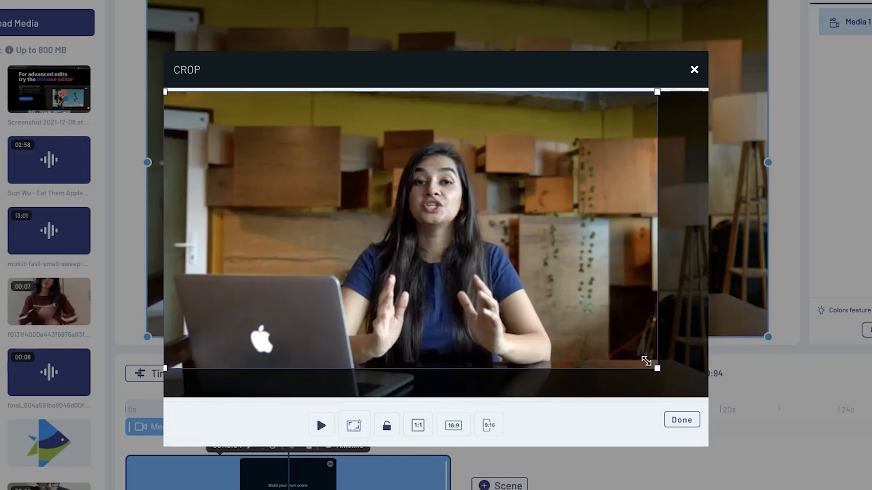
left_click_drag(657, 368, 627, 351)
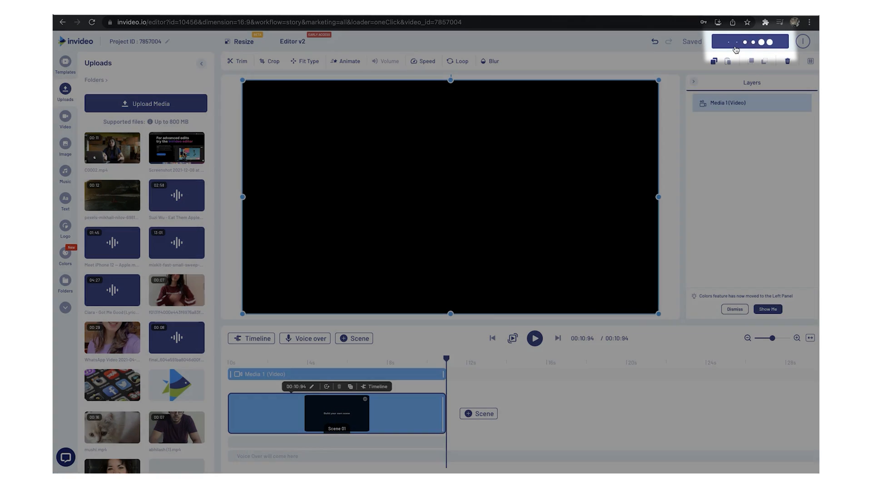
Step: Open Download & Share to reach the export options with 1080p resolution
left_click(735, 44)
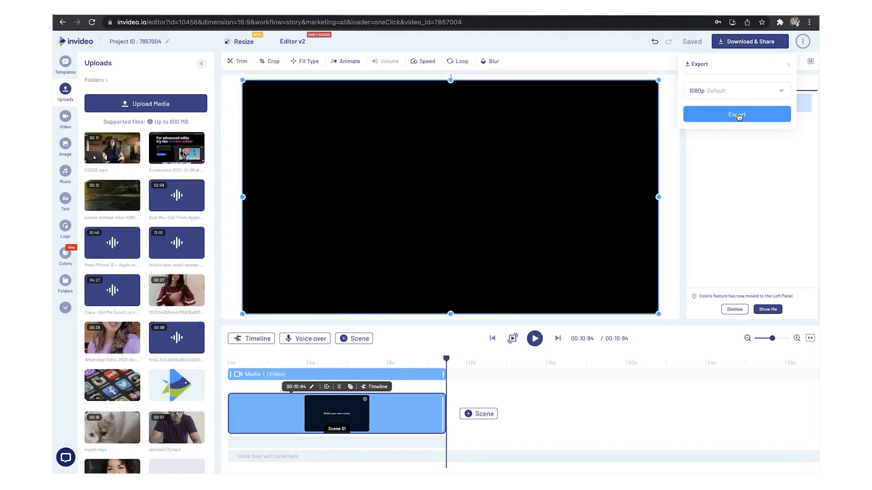